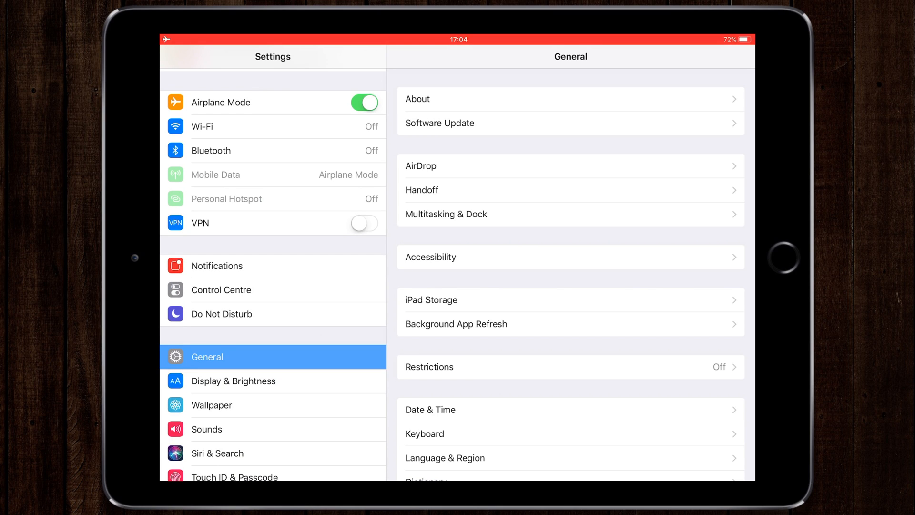
Open Control Centre settings and its Customise Controls list
{"action": "left_click", "coordinate": [221, 289]}
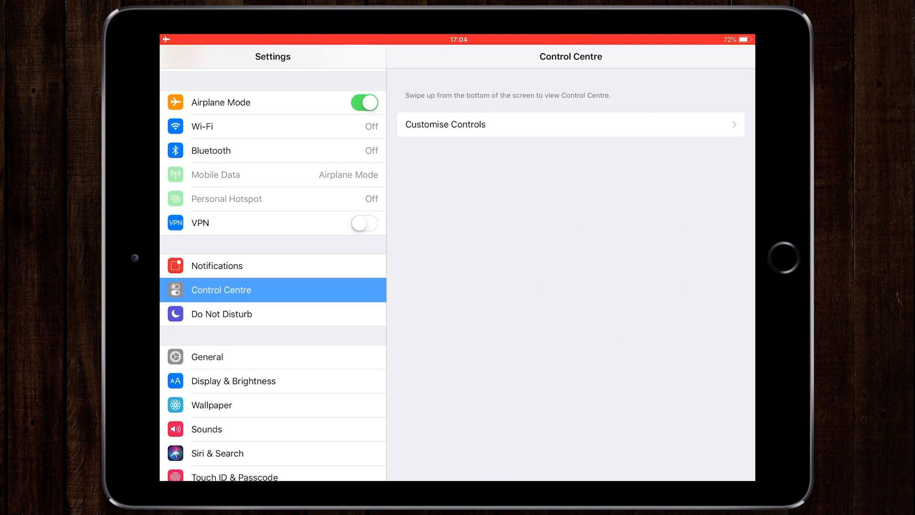
{"action": "left_click", "coordinate": [570, 124]}
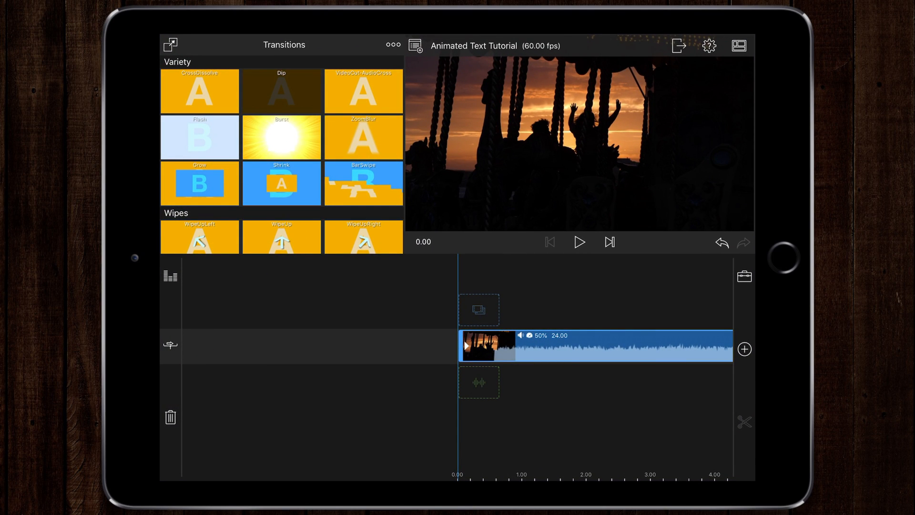
Switch from the LumaFusion carousel project to Procreate's gallery
{"action": "left_click", "coordinate": [580, 242]}
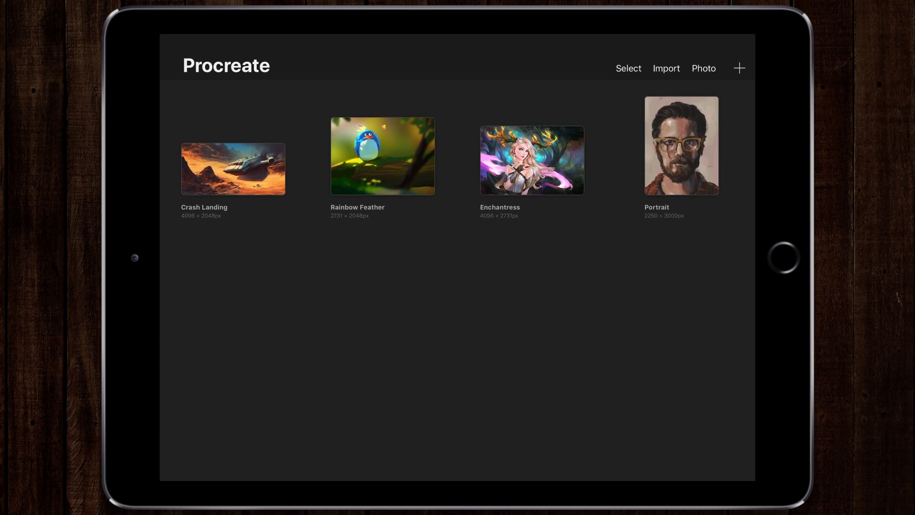
Create a new Screen Size canvas in Procreate
{"action": "left_click", "coordinate": [739, 68]}
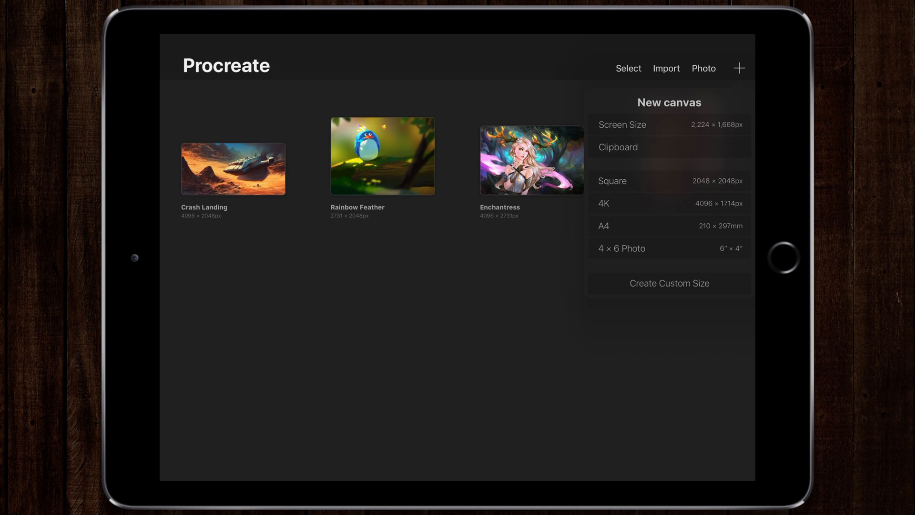
{"action": "left_click", "coordinate": [623, 124]}
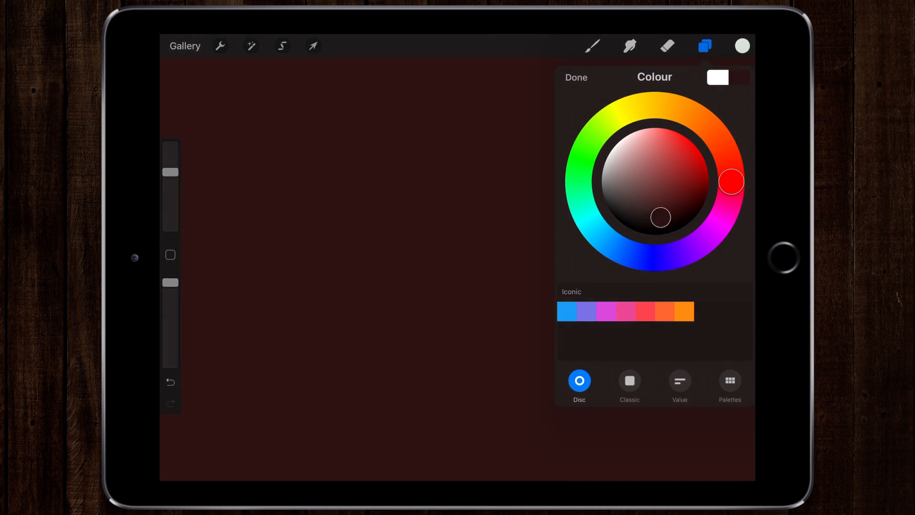
Set the drawing colour to white on the black canvas
{"action": "left_click_drag", "start_coordinate": [661, 217], "coordinate": [679, 228]}
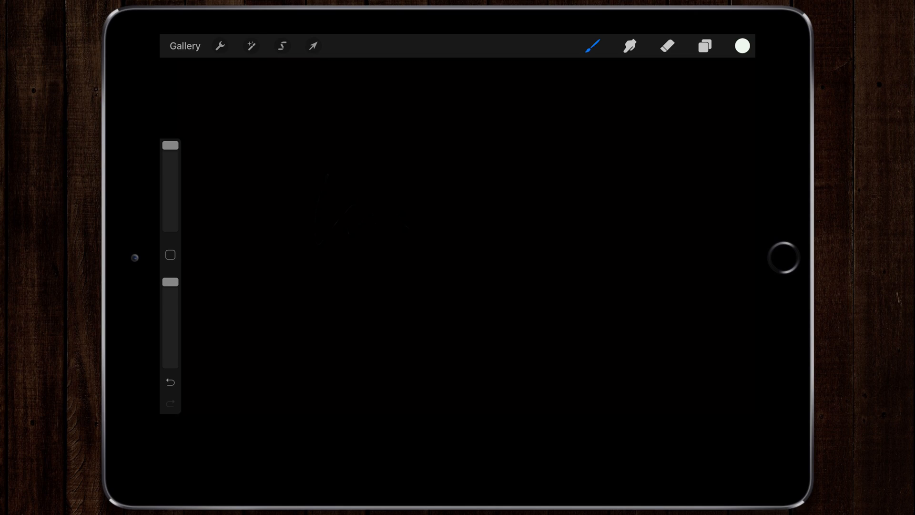
{"action": "left_click", "coordinate": [667, 46]}
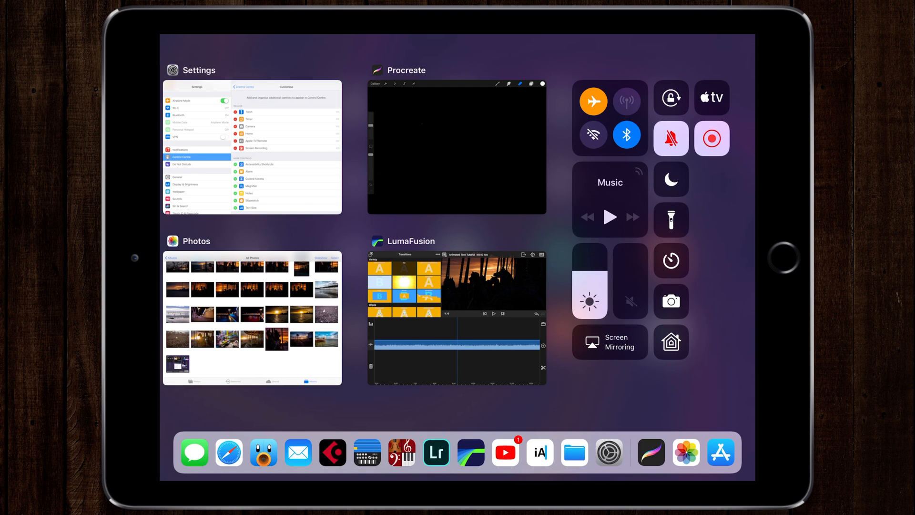
Start screen recording and erase the leftover test strokes
{"action": "left_click", "coordinate": [457, 148]}
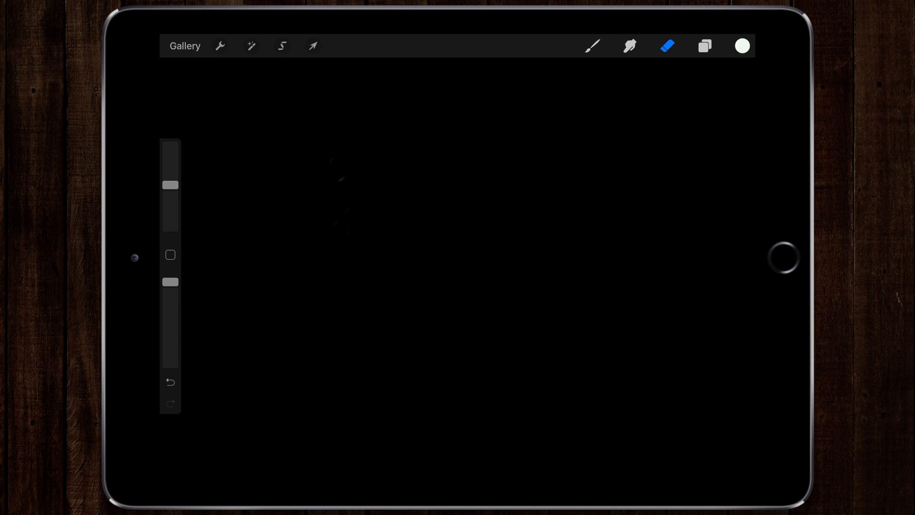
{"action": "left_click_drag", "start_coordinate": [397, 336], "coordinate": [408, 420]}
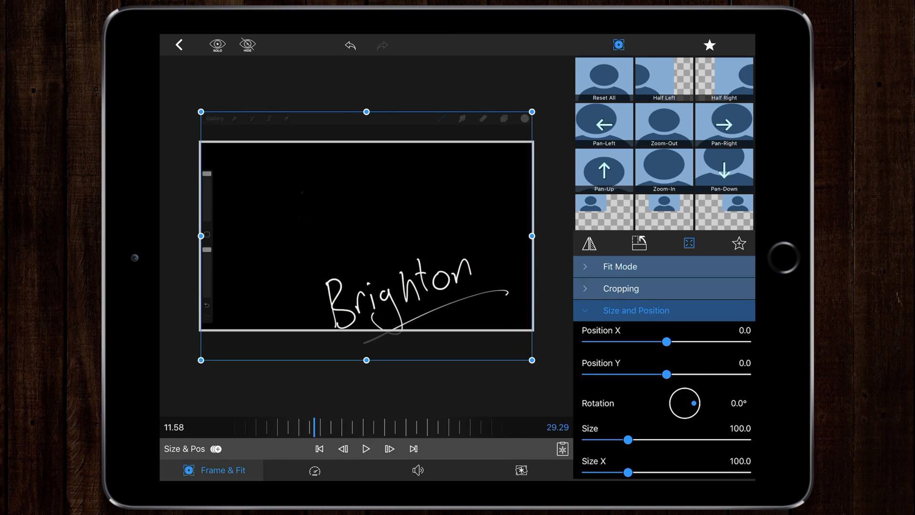
Crop the recording's left edge and enlarge it to overfill the frame
{"action": "left_click", "coordinate": [621, 288]}
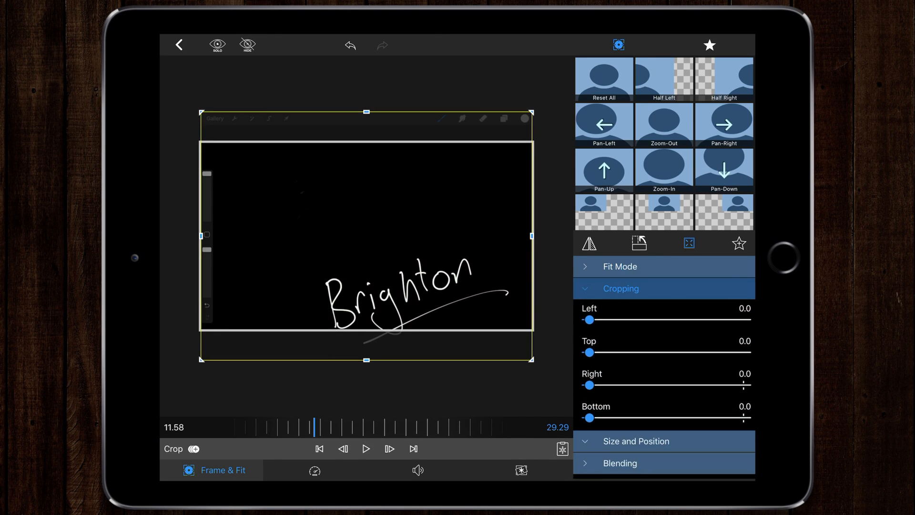
{"action": "left_click_drag", "start_coordinate": [589, 319], "coordinate": [598, 319]}
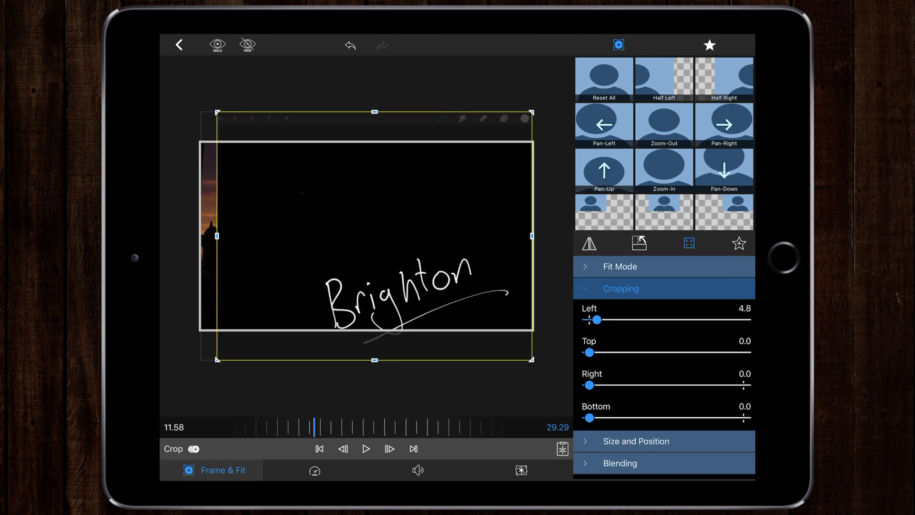
{"action": "left_click_drag", "start_coordinate": [595, 320], "coordinate": [592, 319]}
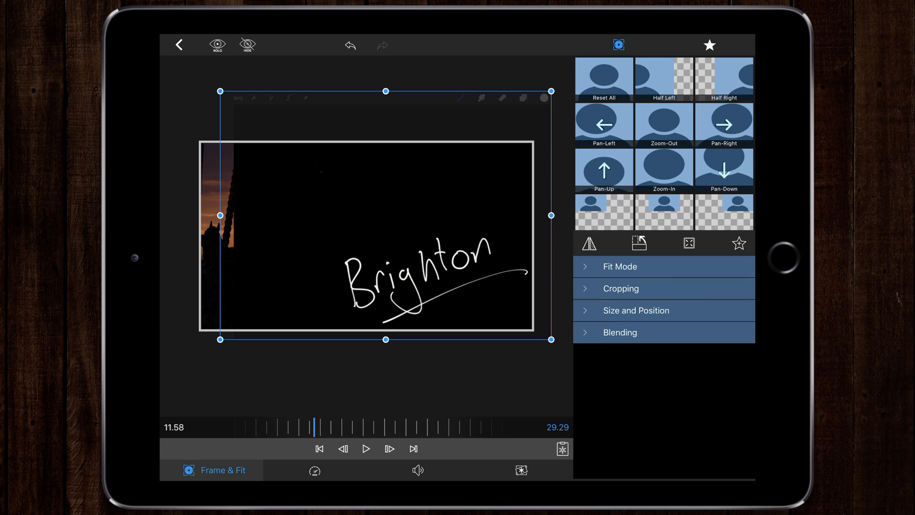
Reopen the Brighton title clip's Color & Effects presets from the timeline
{"action": "left_click", "coordinate": [178, 45]}
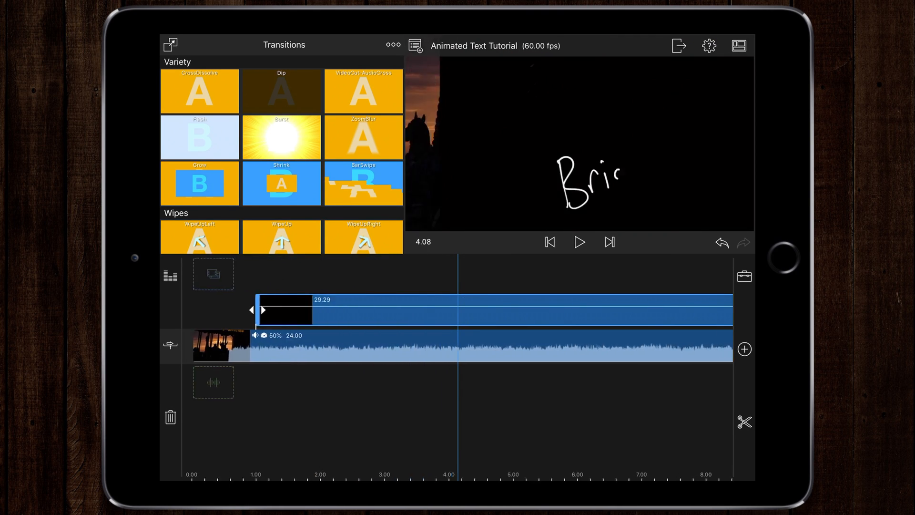
{"action": "left_click", "coordinate": [579, 242]}
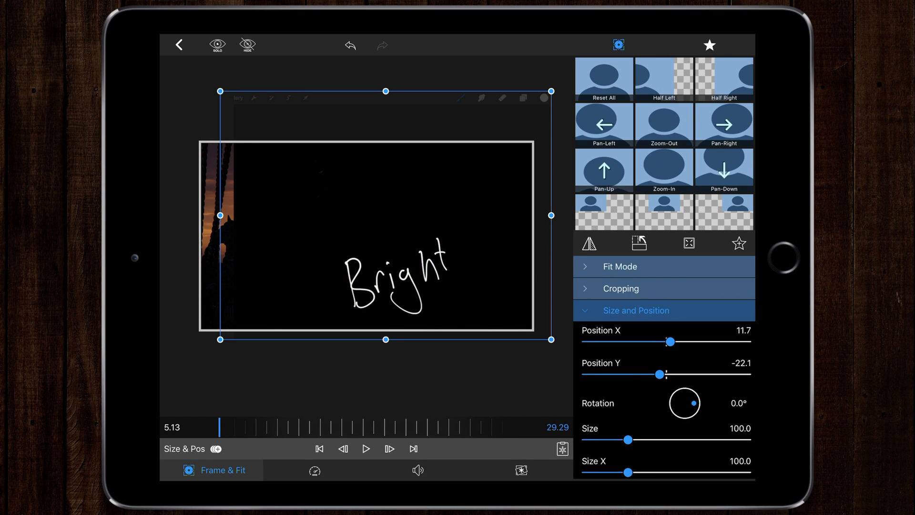
{"action": "left_click", "coordinate": [521, 470]}
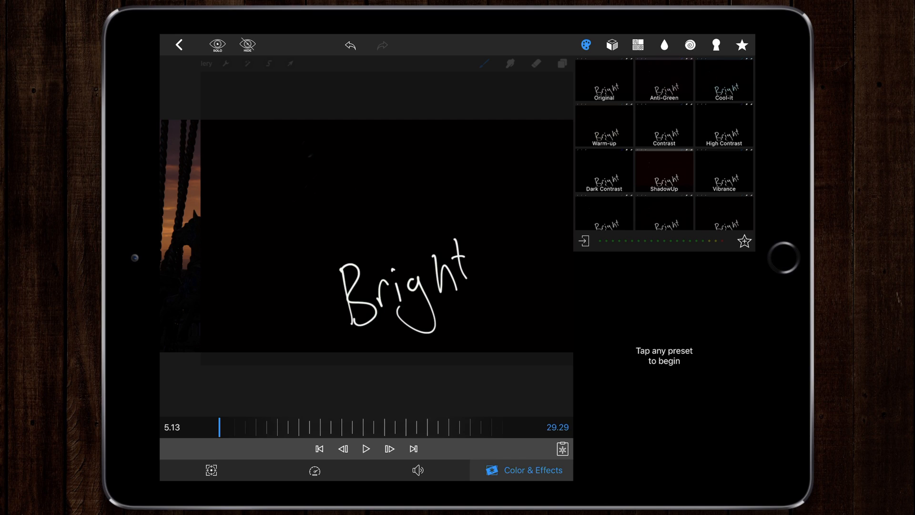
Apply Dark Luma Key to the title clip and nudge it later on the timeline
{"action": "left_click", "coordinate": [715, 45]}
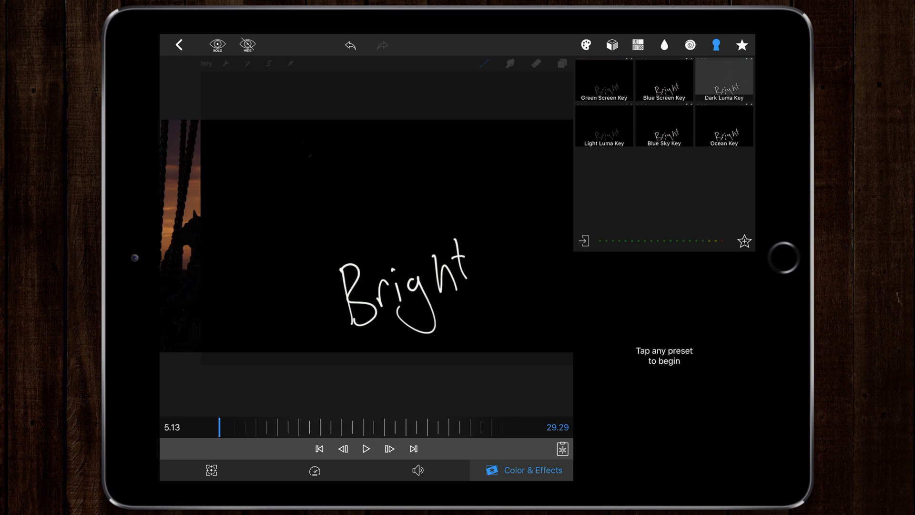
{"action": "left_click", "coordinate": [723, 81]}
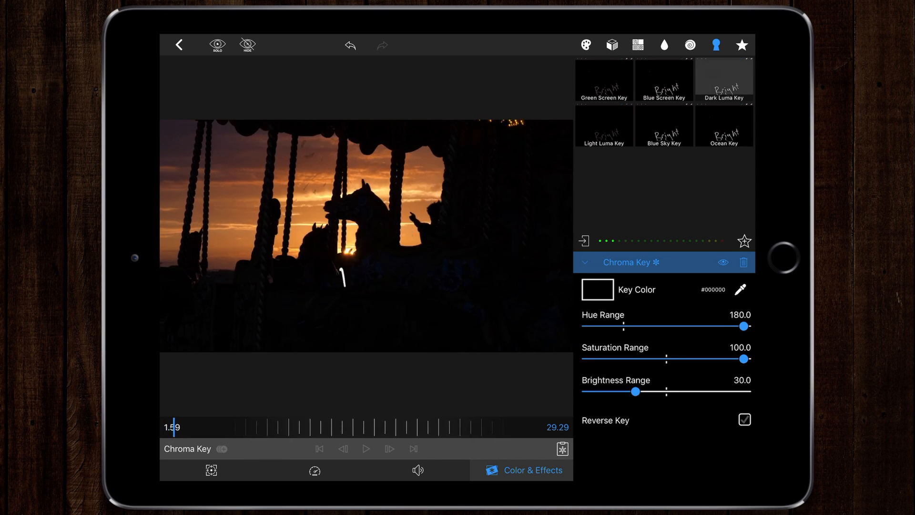
{"action": "left_click_drag", "start_coordinate": [174, 426], "coordinate": [222, 426]}
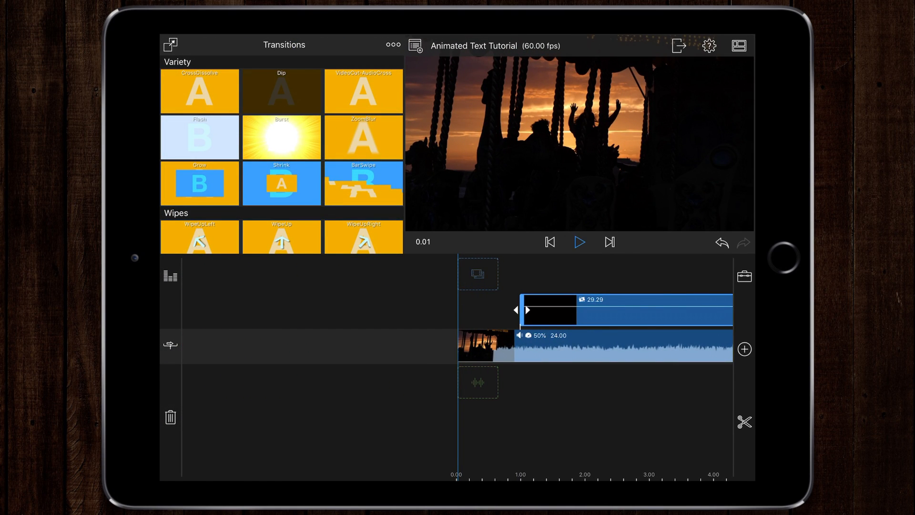
Set the Brighton title clip's speed to 2.00x
{"action": "left_click", "coordinate": [579, 242]}
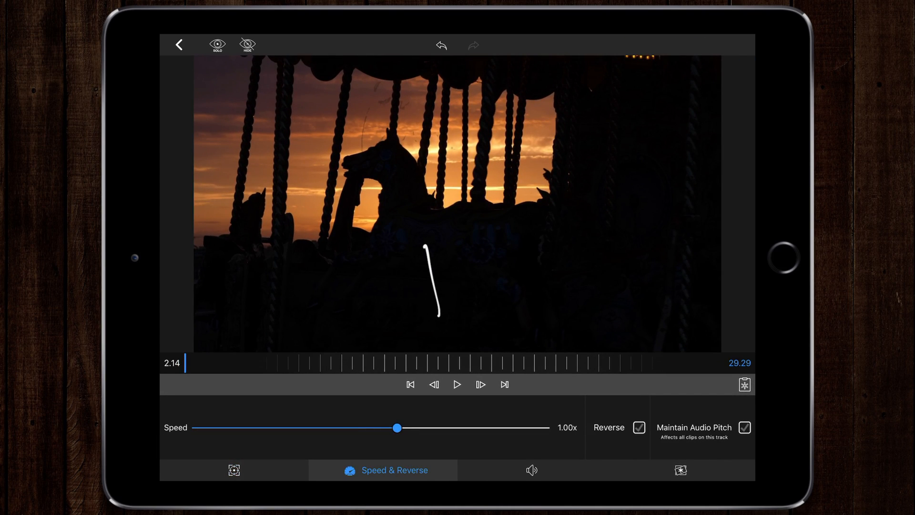
{"action": "left_click_drag", "start_coordinate": [397, 428], "coordinate": [478, 428]}
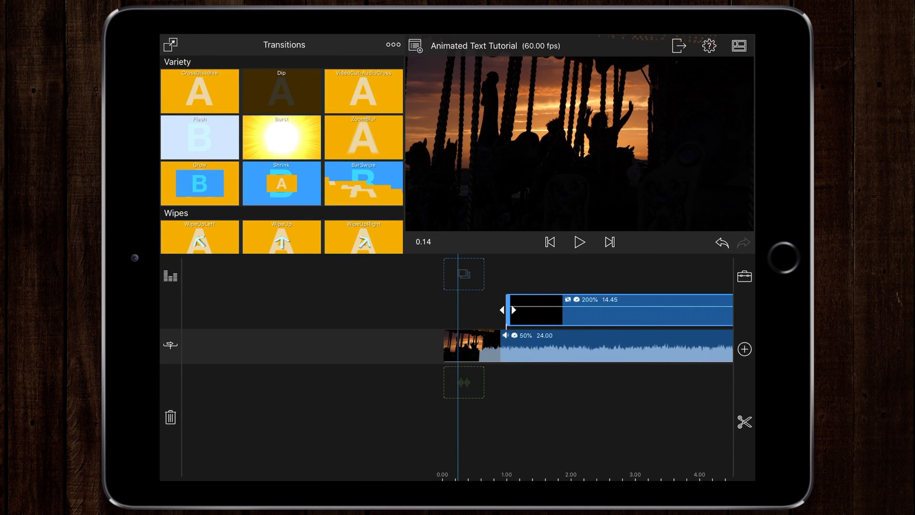
{"action": "left_click", "coordinate": [578, 241]}
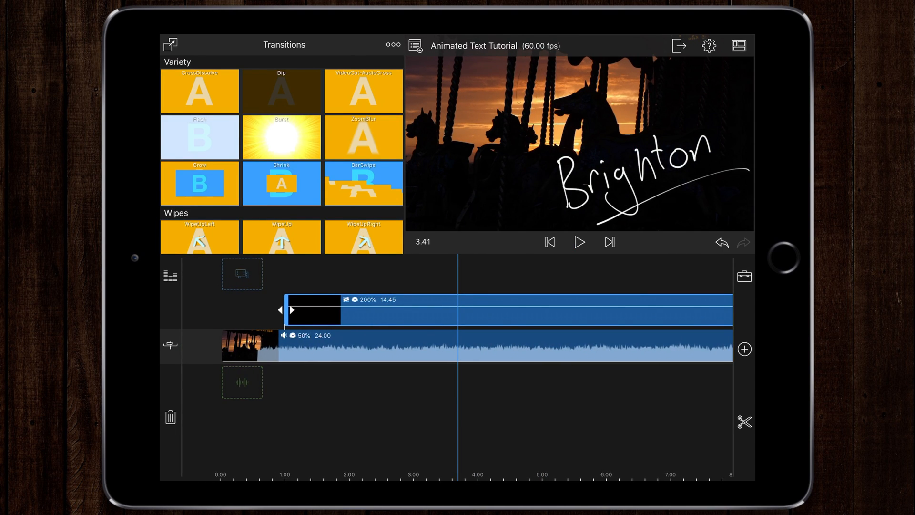
{"action": "left_click", "coordinate": [579, 242]}
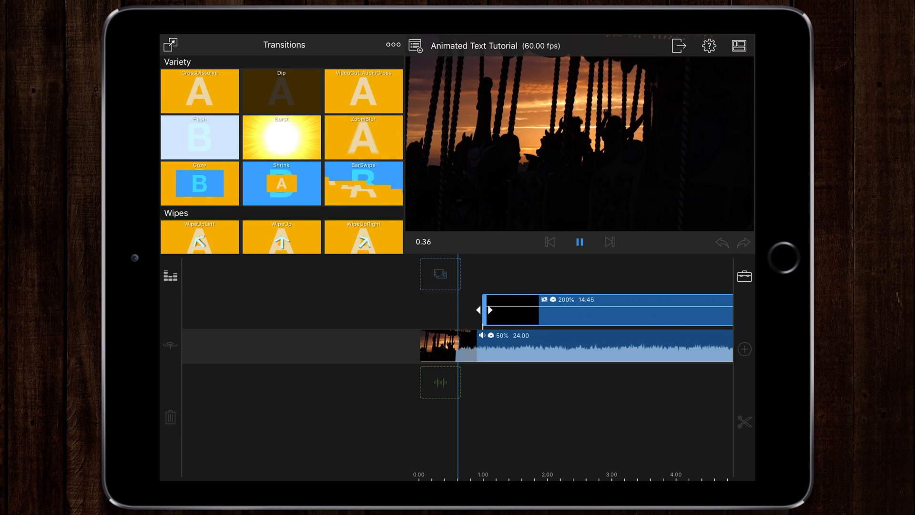